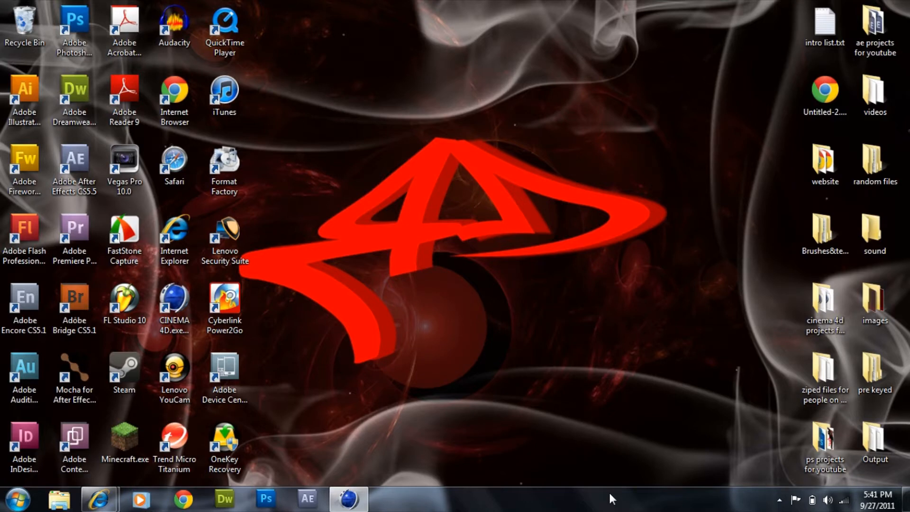
mouse_move(98, 498)
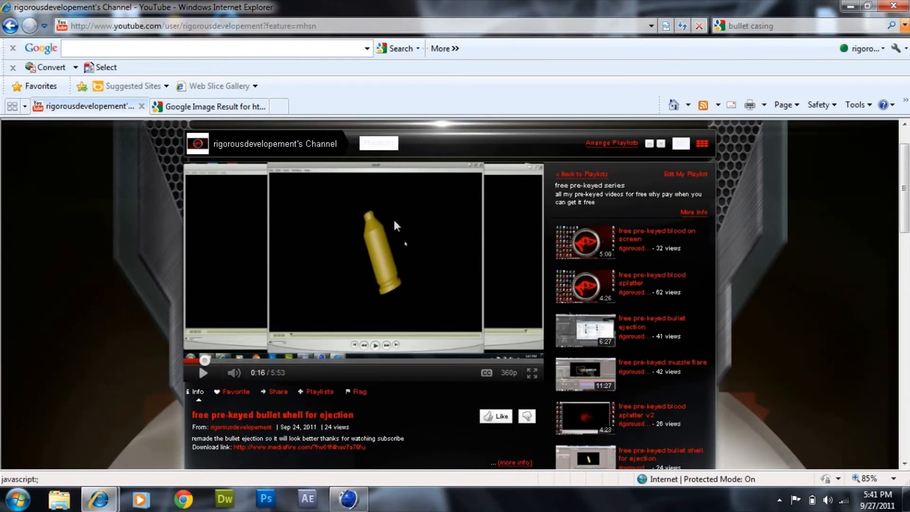
mouse_move(722, 54)
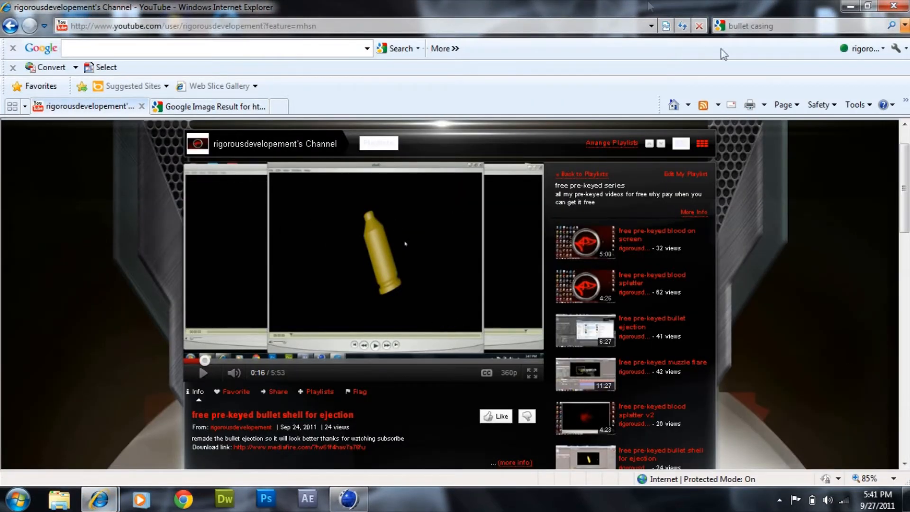
Step: Close the YouTube tab, keeping the Spent Bullet Casing image result page open
click(214, 106)
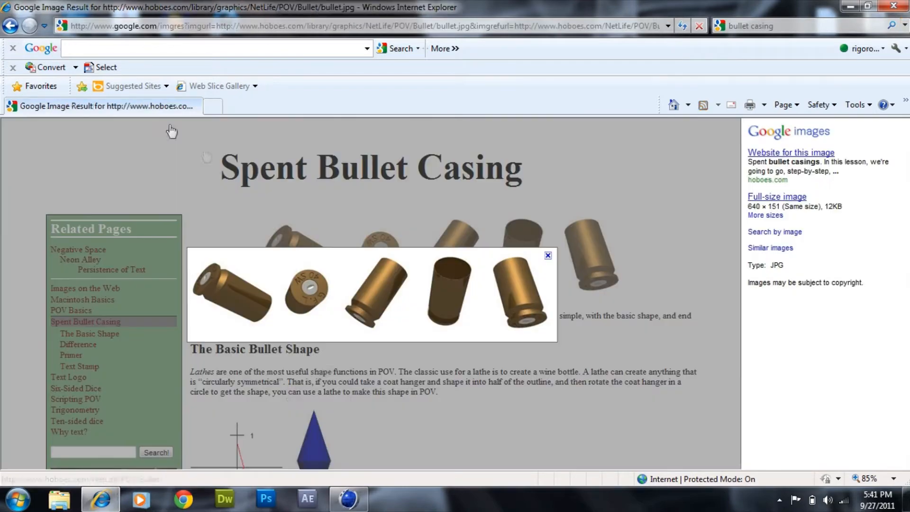
mouse_move(453, 308)
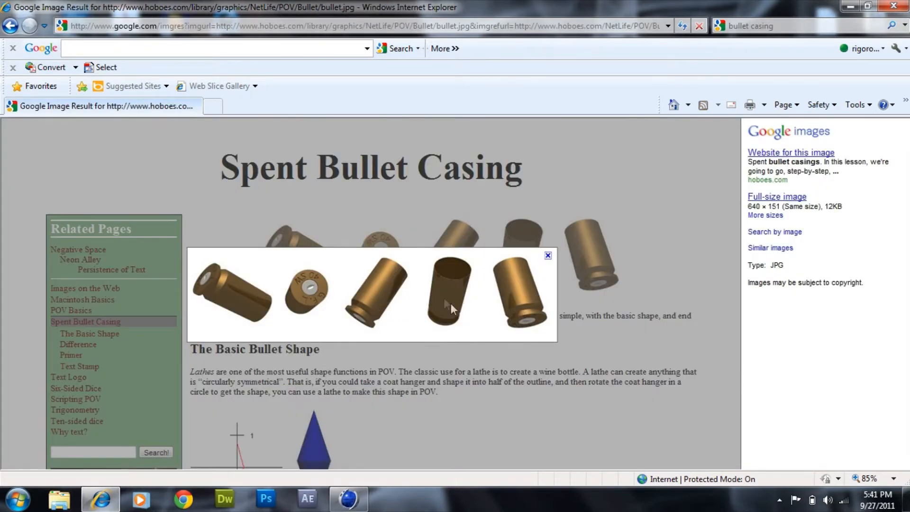
mouse_move(429, 305)
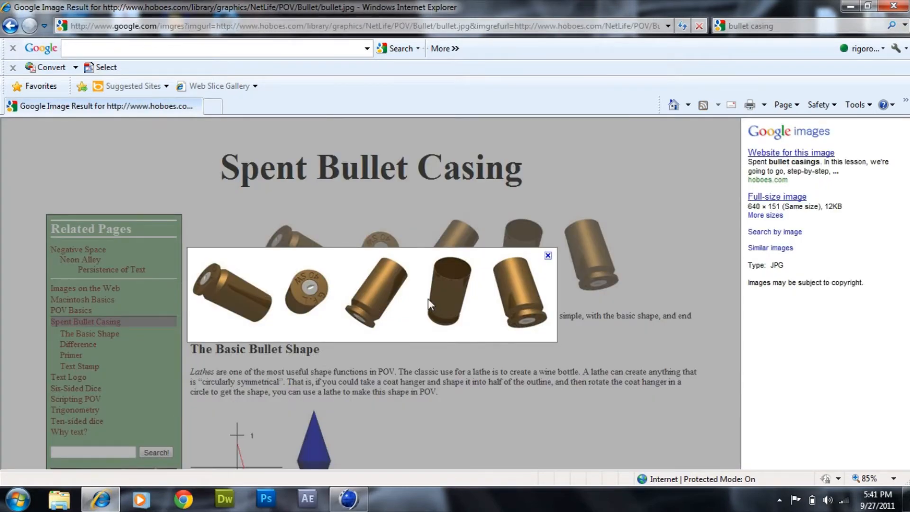
mouse_move(505, 318)
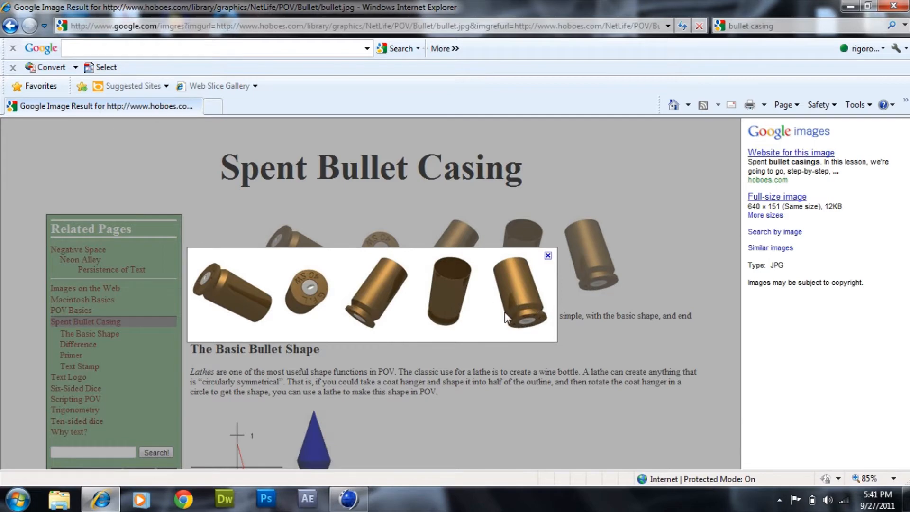
mouse_move(403, 289)
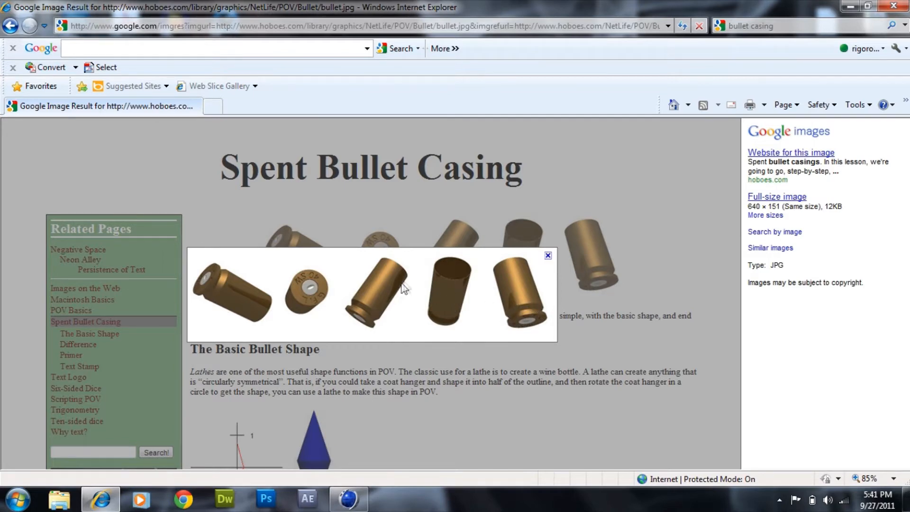
mouse_move(861, 20)
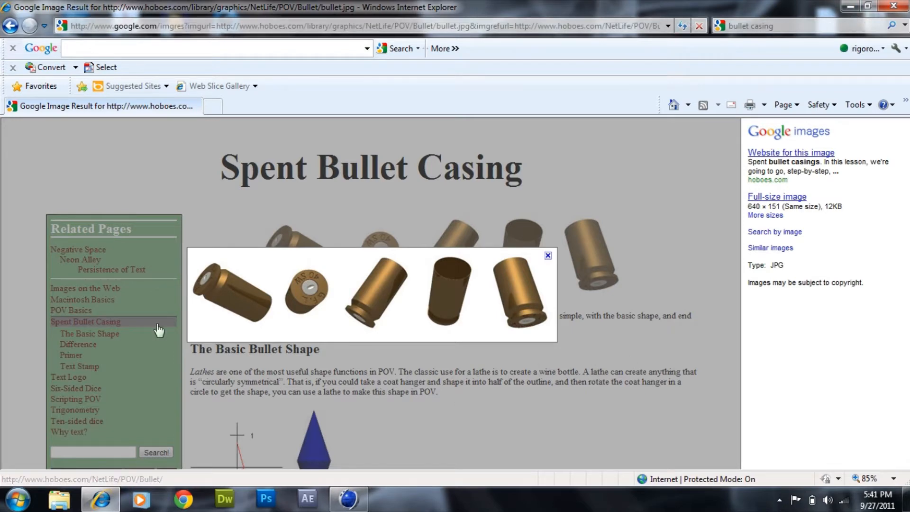
mouse_move(406, 296)
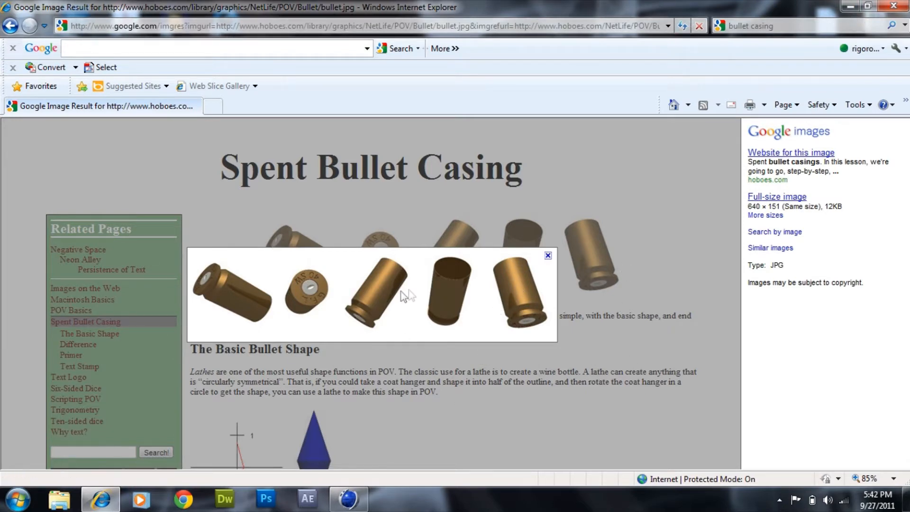
mouse_move(382, 336)
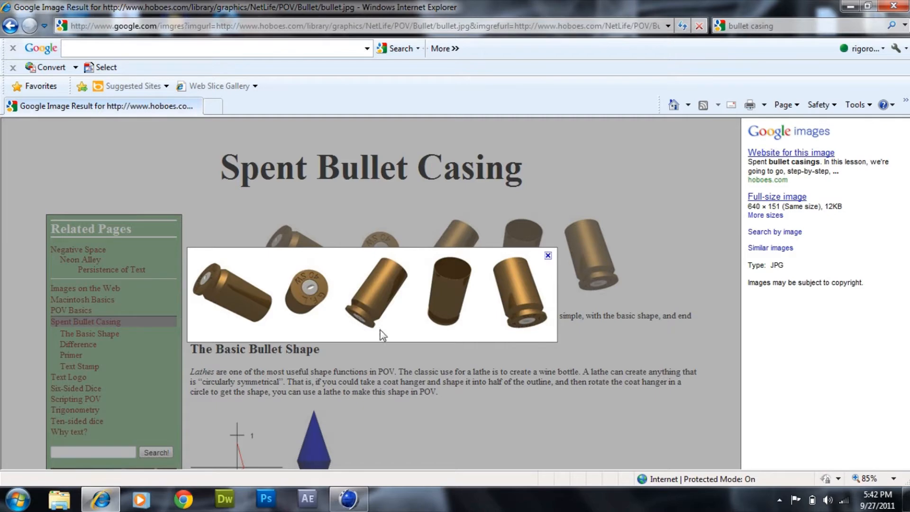
mouse_move(429, 275)
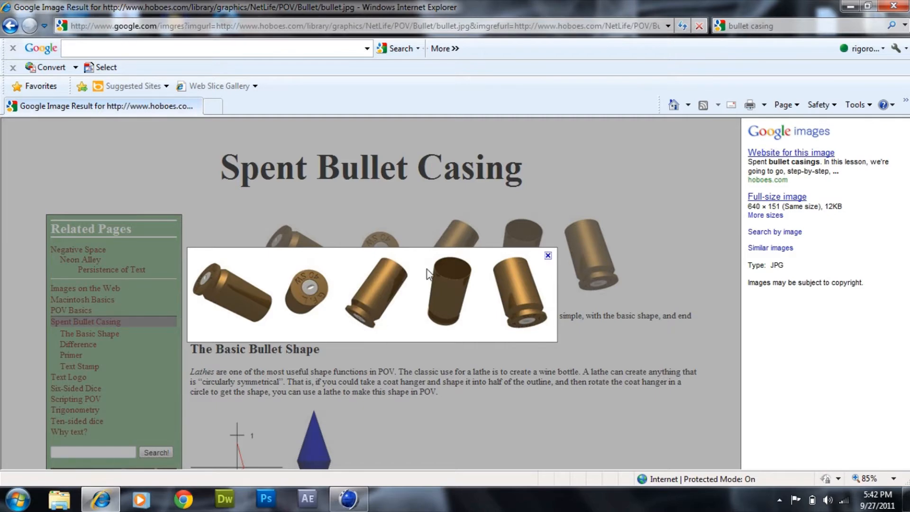
mouse_move(193, 393)
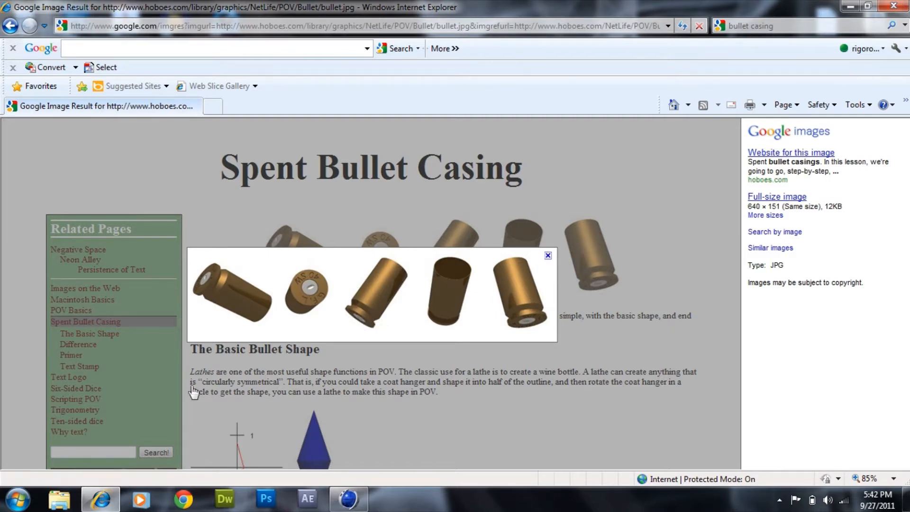
mouse_move(310, 290)
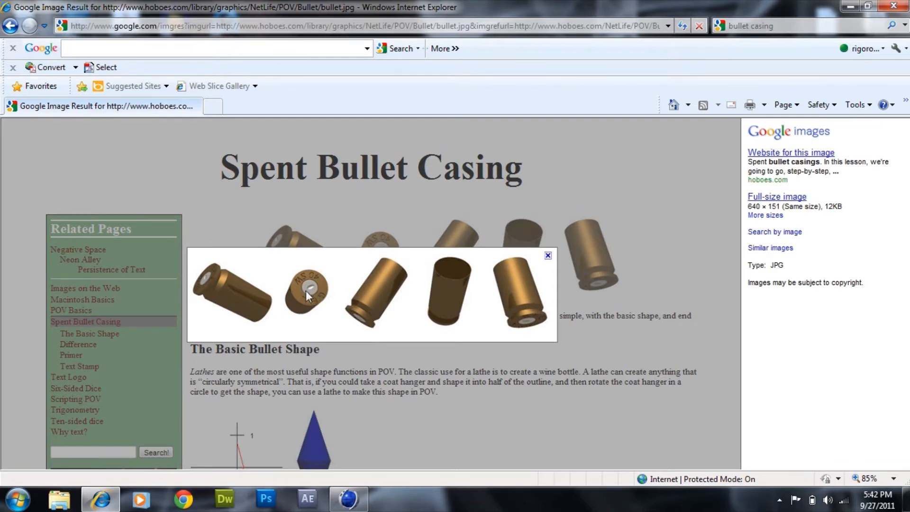
mouse_move(312, 303)
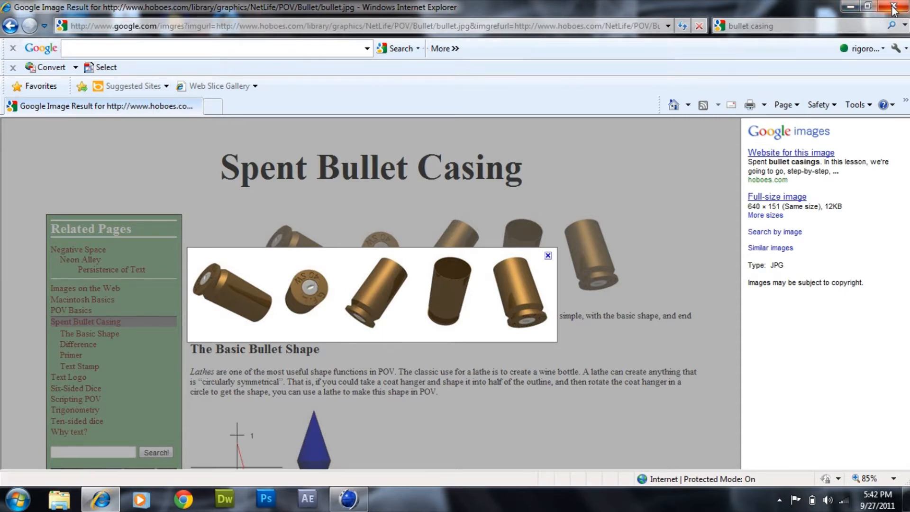
Step: Exit Internet Explorer to reveal the Windows desktop
click(893, 7)
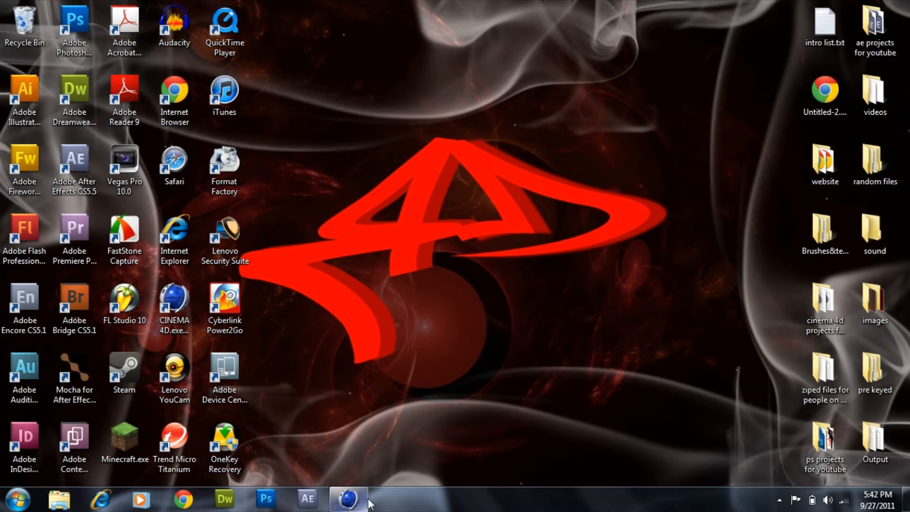
mouse_move(349, 499)
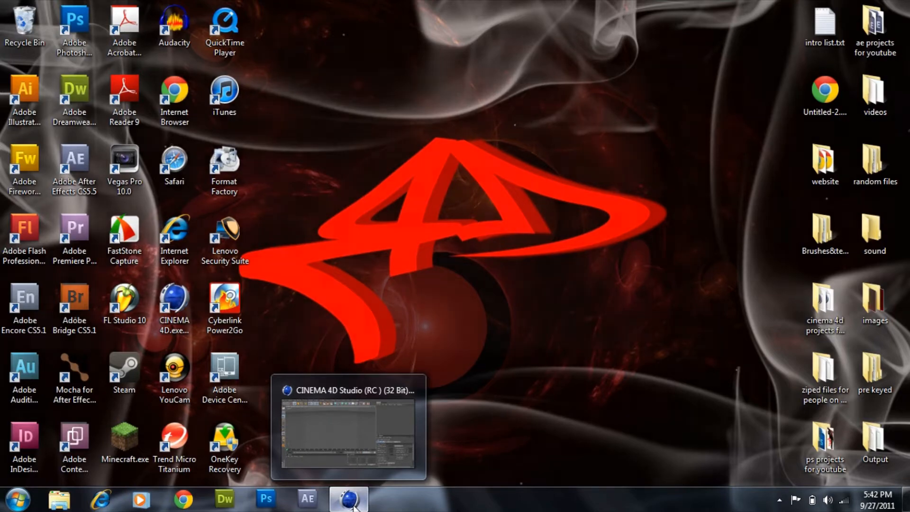
Step: Bring up CINEMA 4D's empty scene in the Front view and show the spline types
click(348, 426)
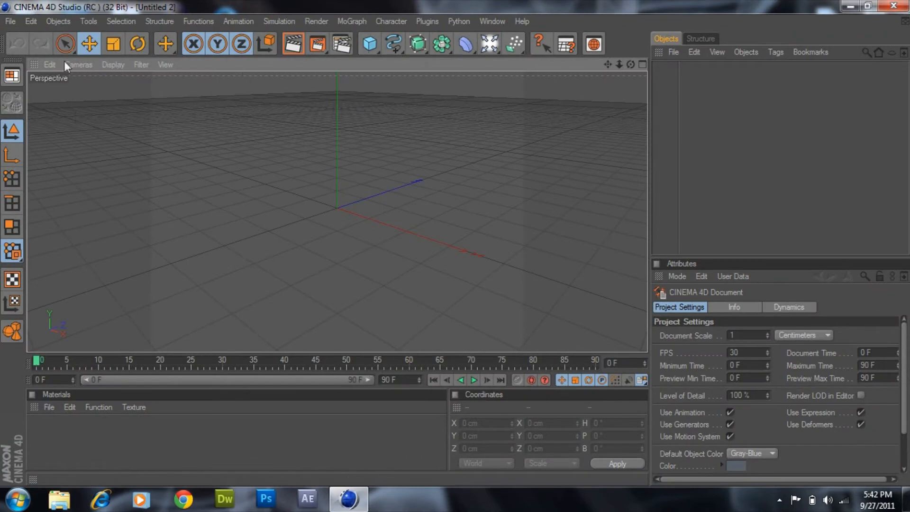
mouse_move(422, 122)
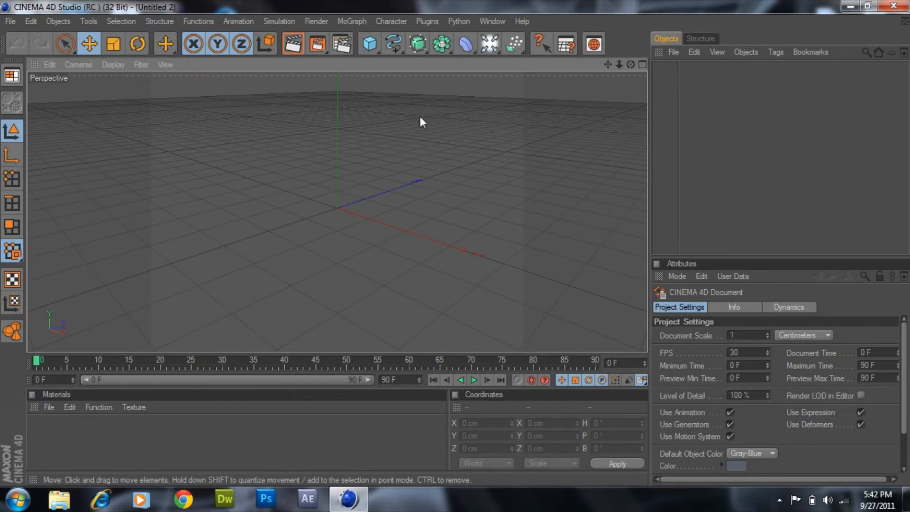
mouse_move(431, 140)
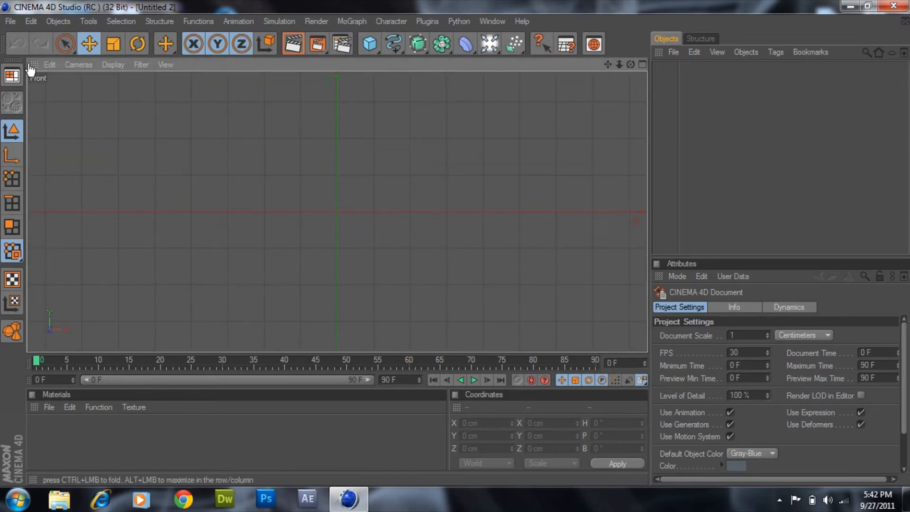
mouse_move(465, 38)
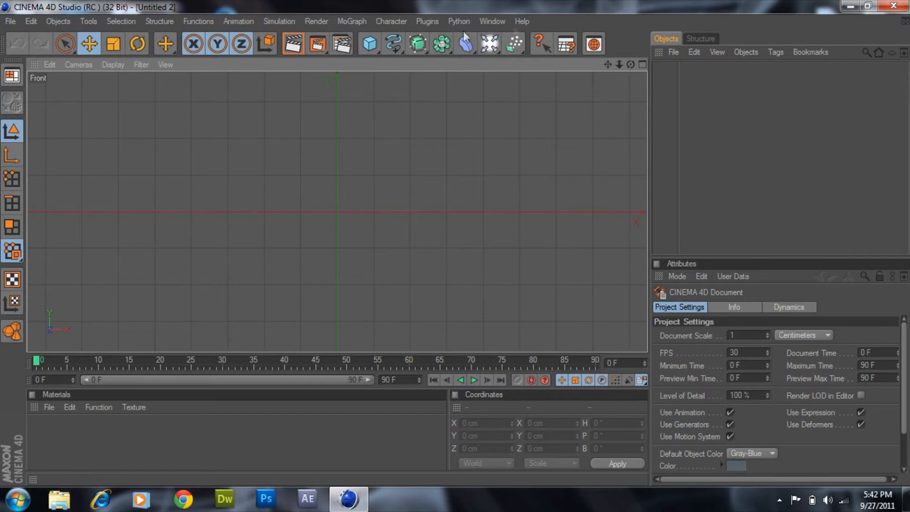
click(393, 44)
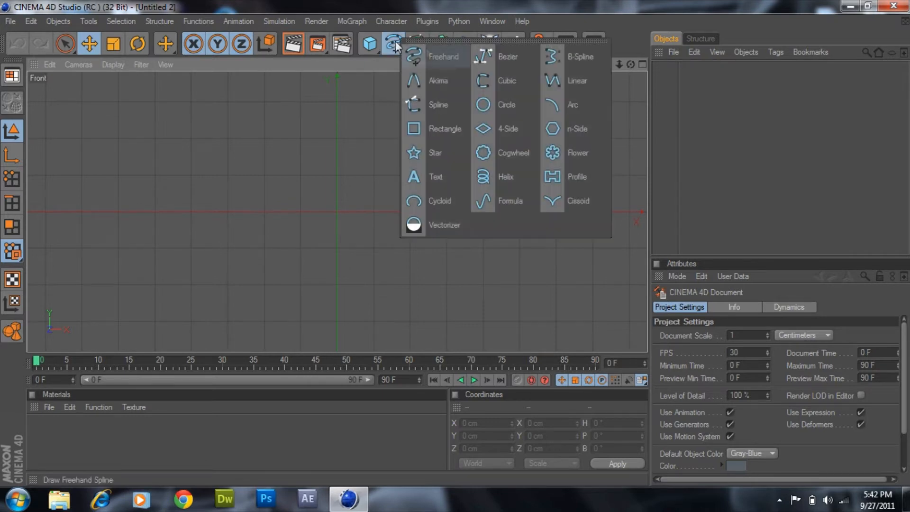
mouse_move(563, 56)
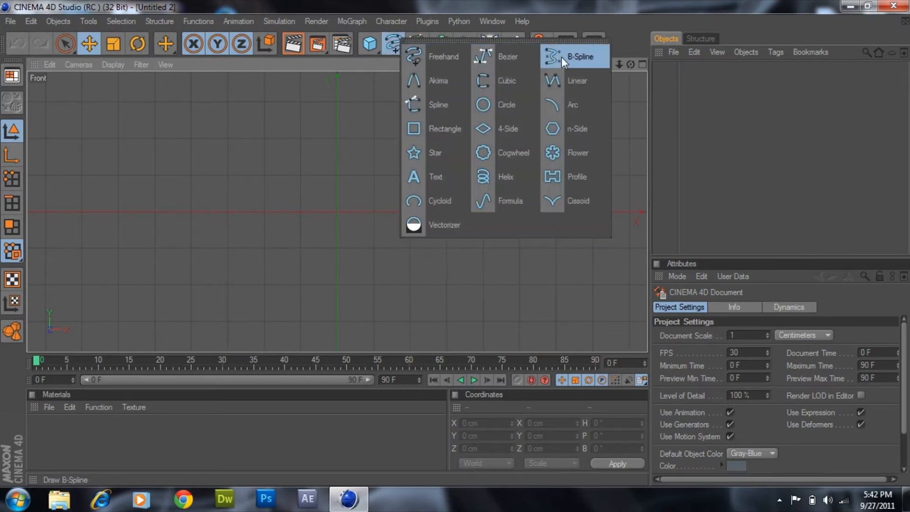
Step: Start a B-Spline and place its first profile point at the origin
click(580, 56)
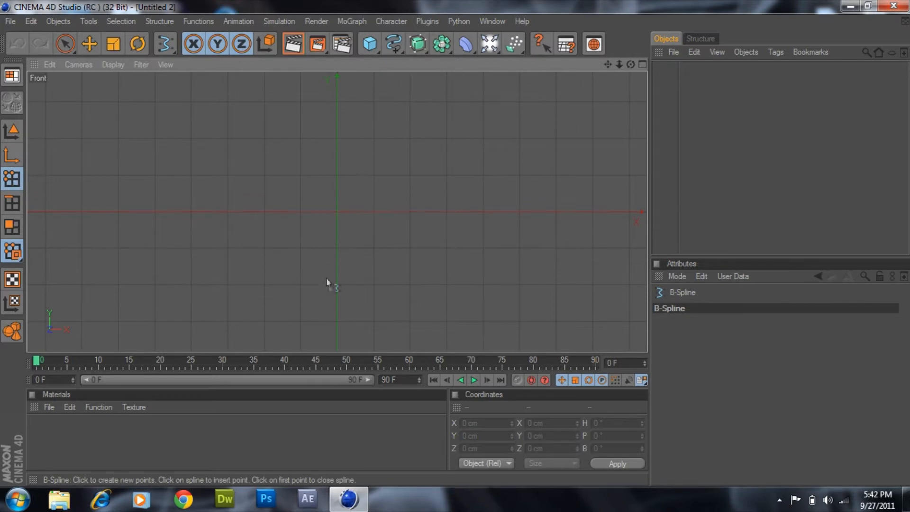
mouse_move(340, 324)
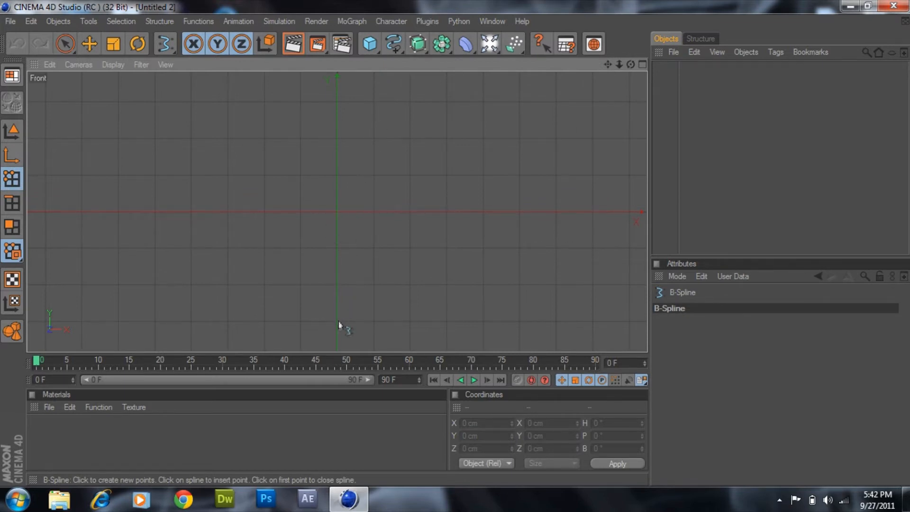
mouse_move(339, 290)
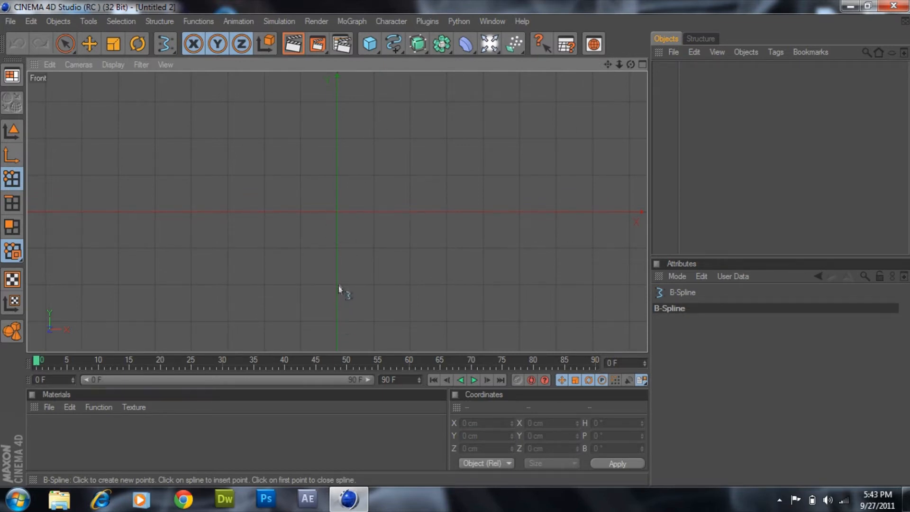
mouse_move(340, 290)
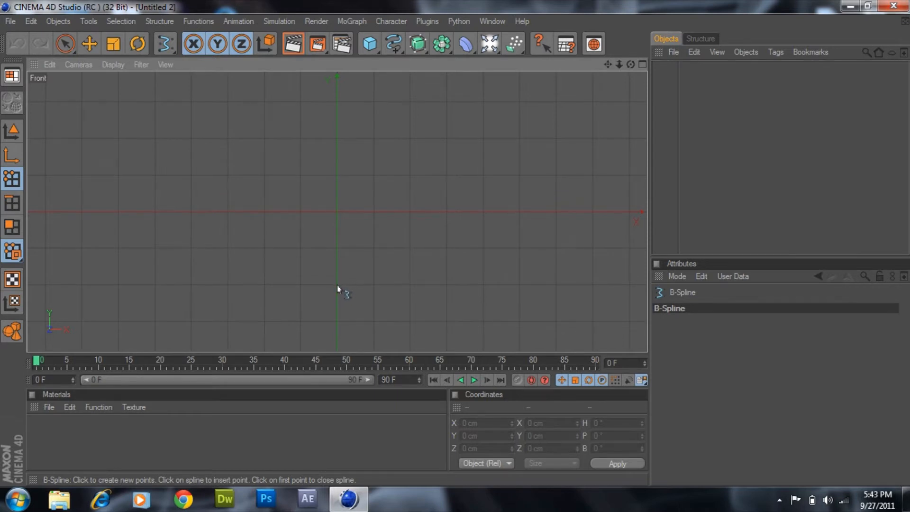
click(337, 284)
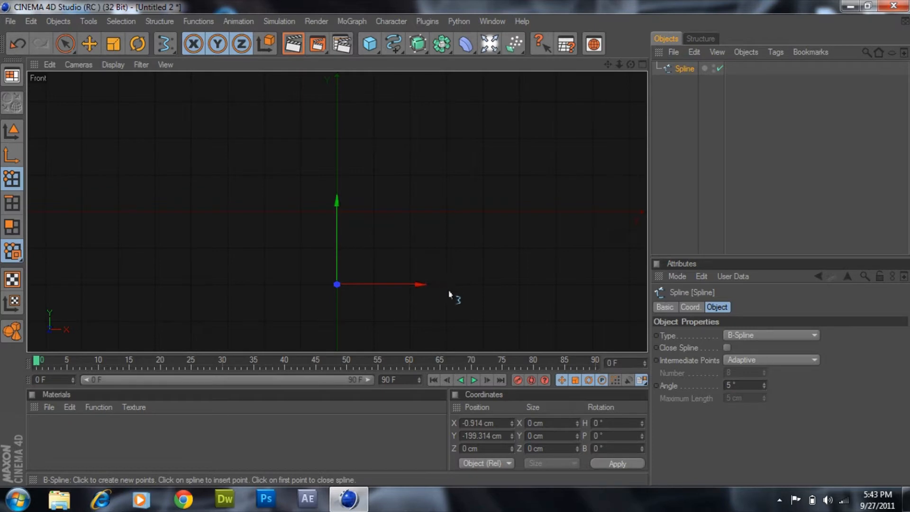
mouse_move(448, 293)
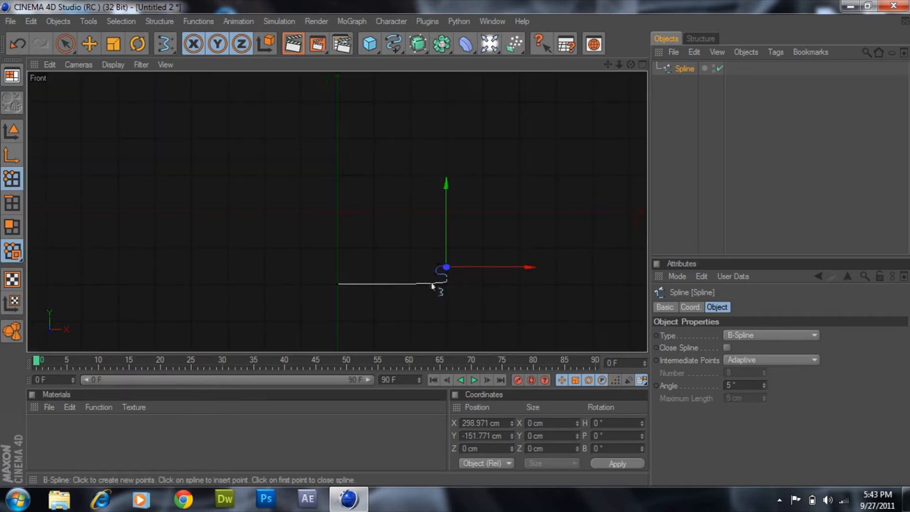
mouse_move(459, 192)
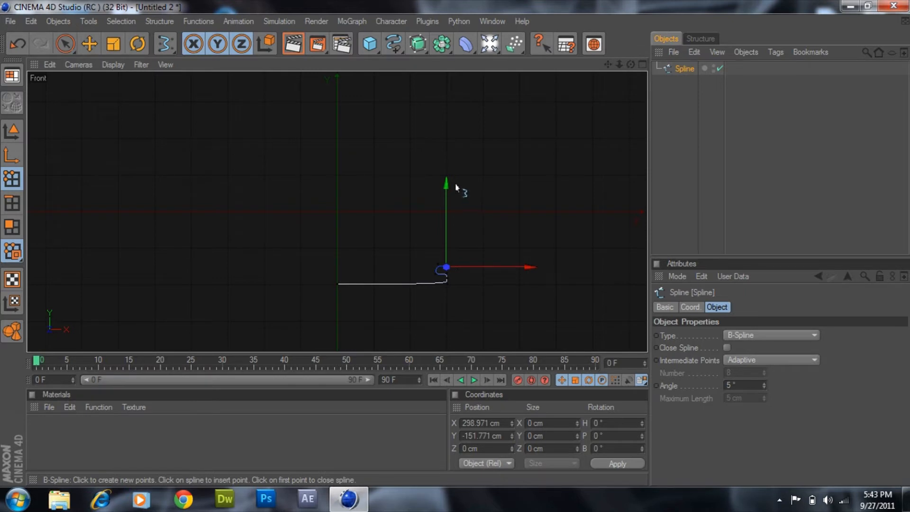
mouse_move(450, 161)
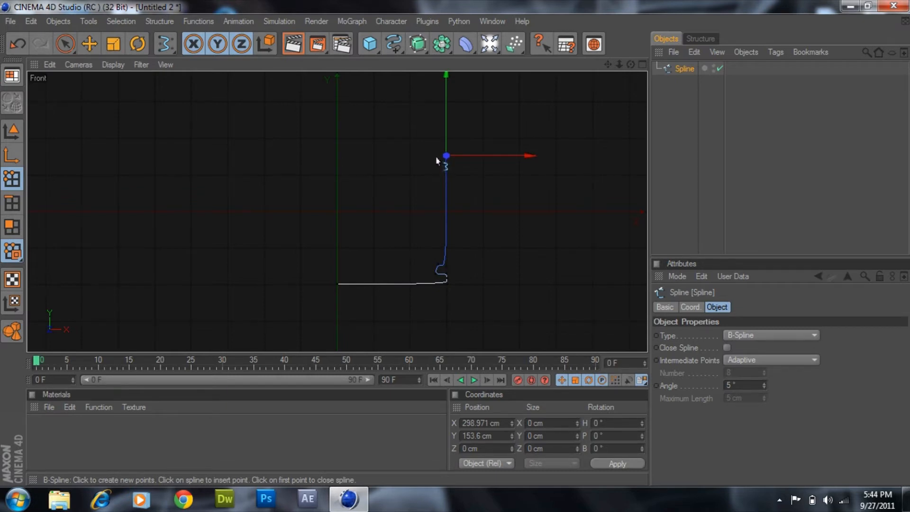
Step: Add the side wall's top point and bring the profile back to the origin
click(446, 155)
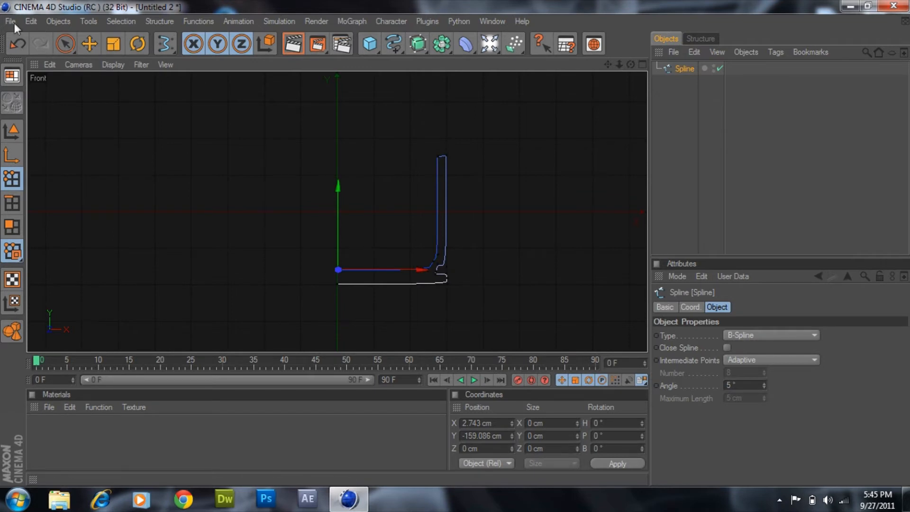
Step: Save the scene as bullet casing.c4d, replacing the existing file
click(10, 21)
text(bullet ca)
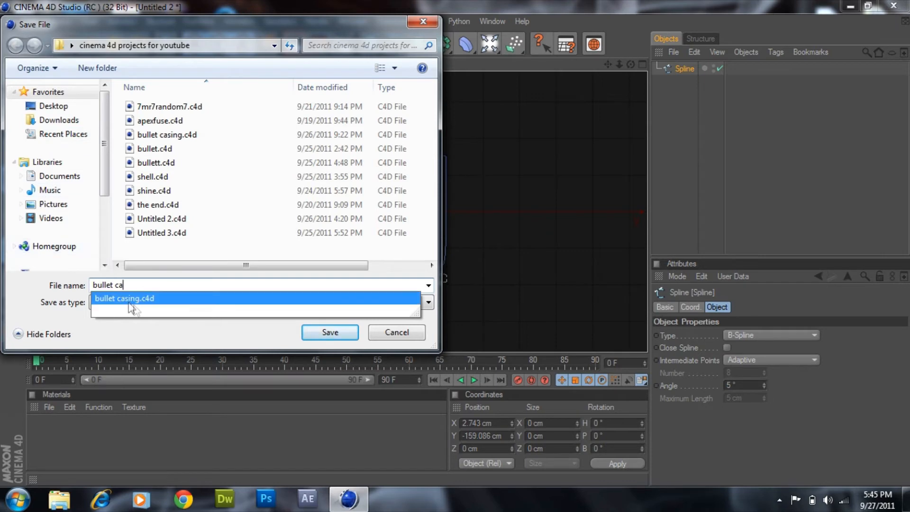
click(330, 332)
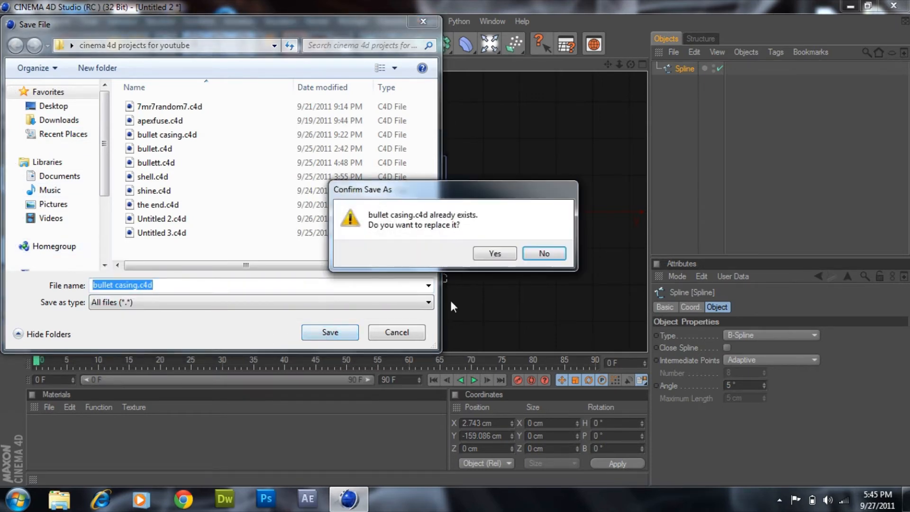
click(494, 253)
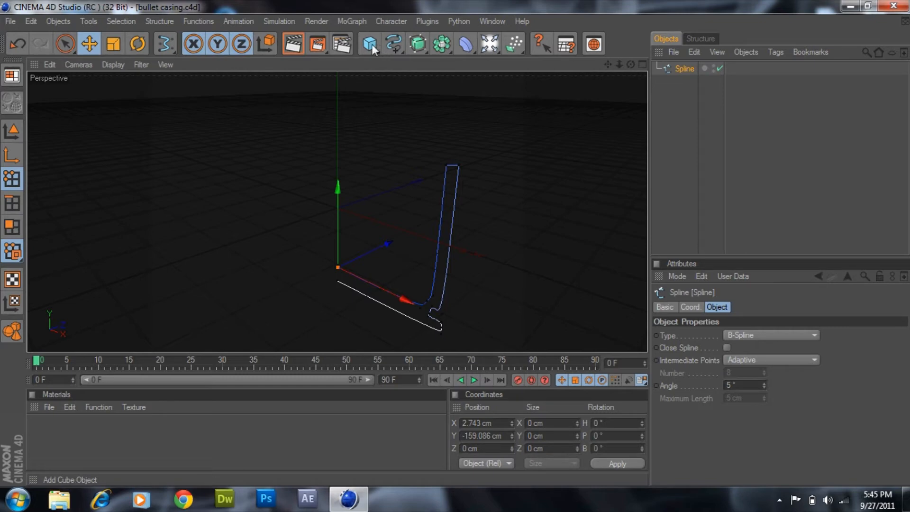
mouse_move(416, 45)
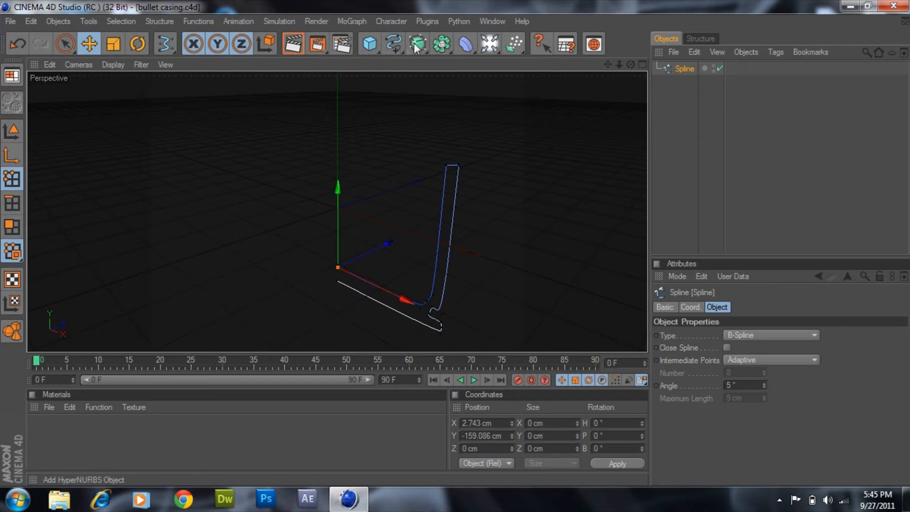
click(417, 45)
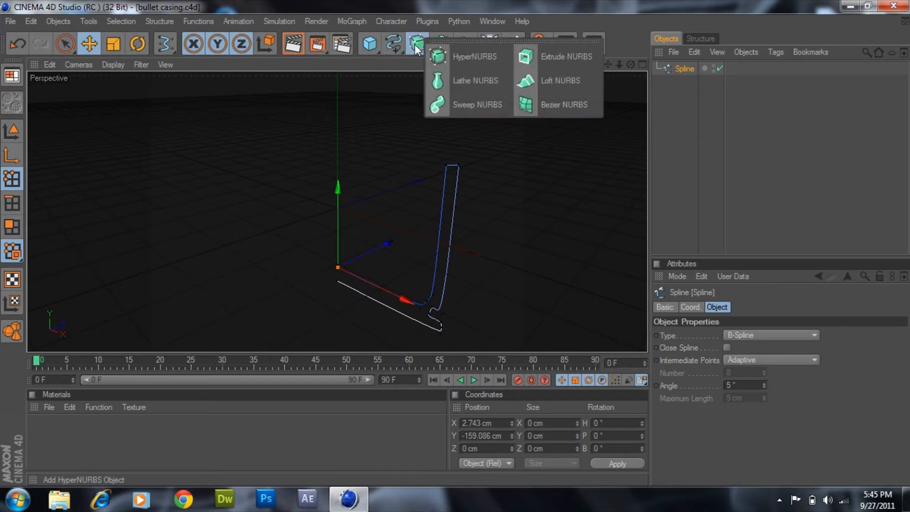
mouse_move(485, 81)
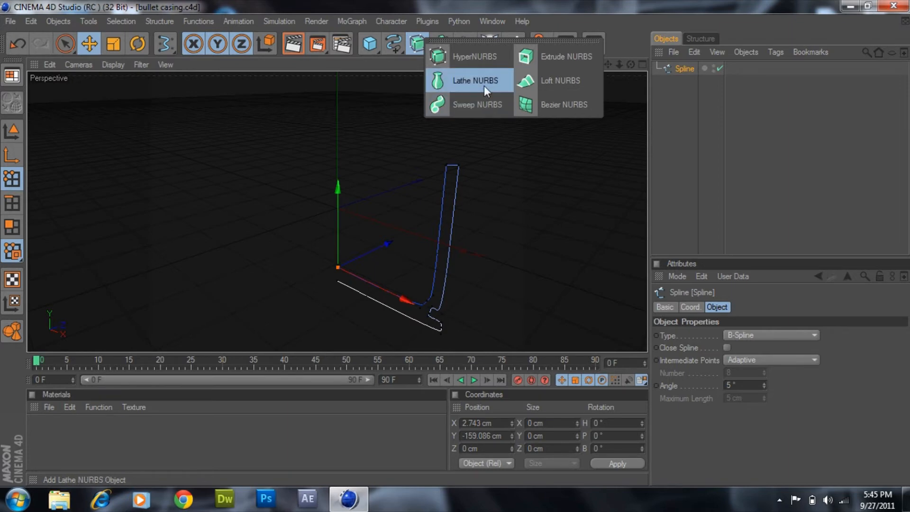
Step: Add a Lathe NURBS with the profile spline as its child
click(474, 81)
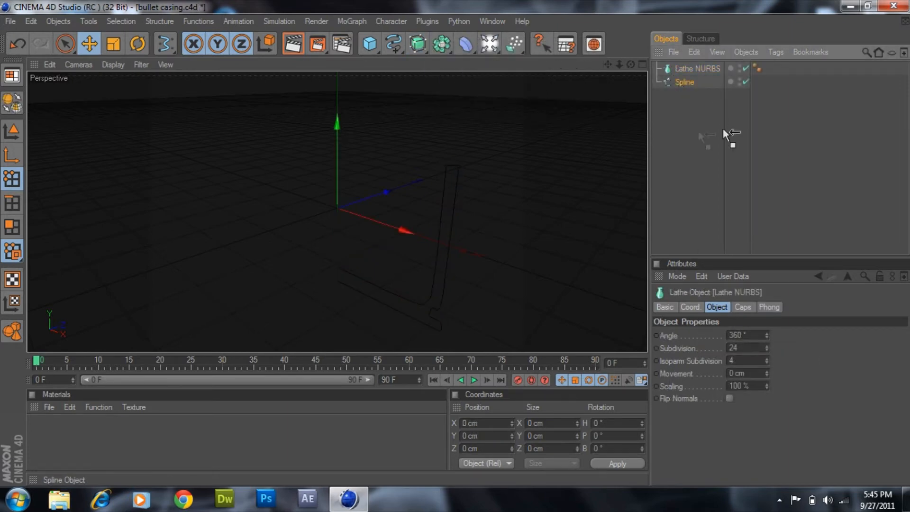
mouse_move(697, 72)
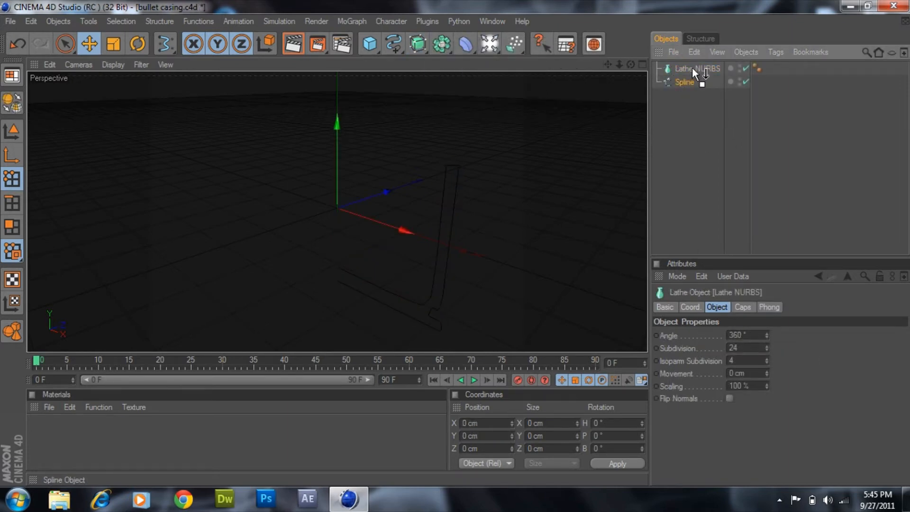
click(693, 82)
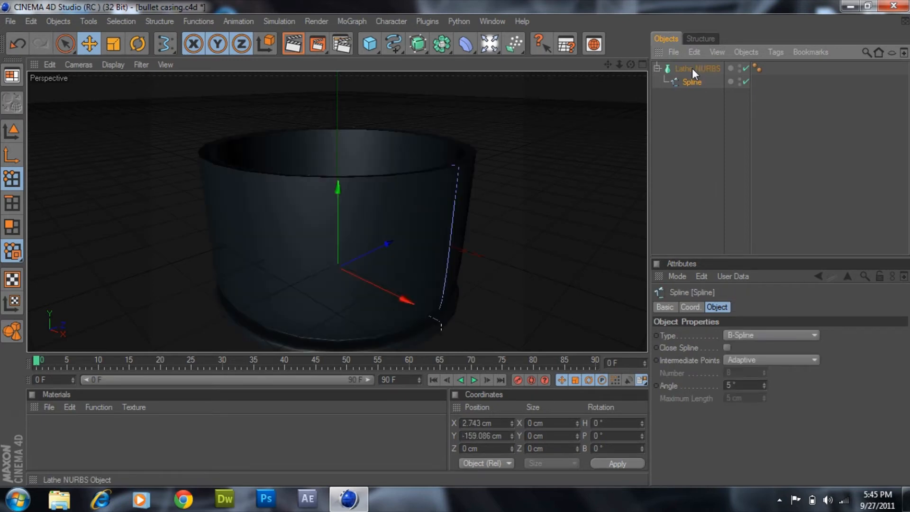
mouse_move(706, 56)
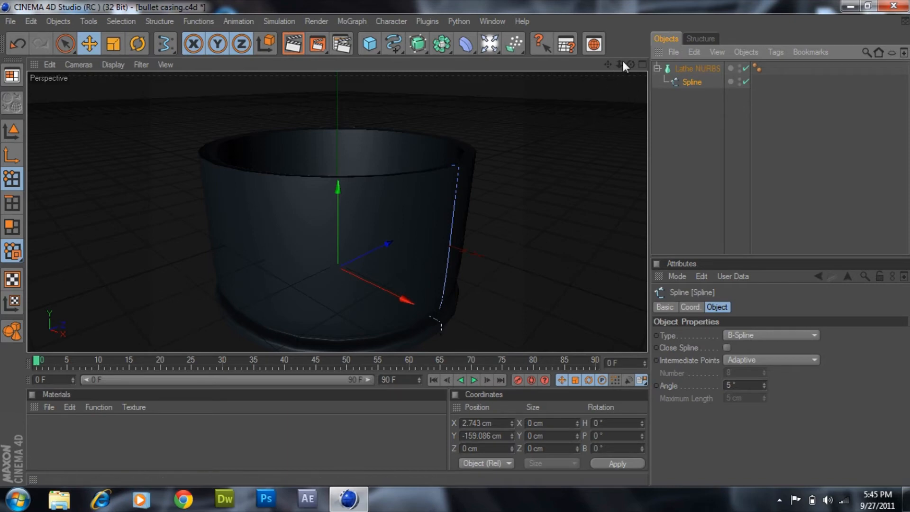
click(696, 68)
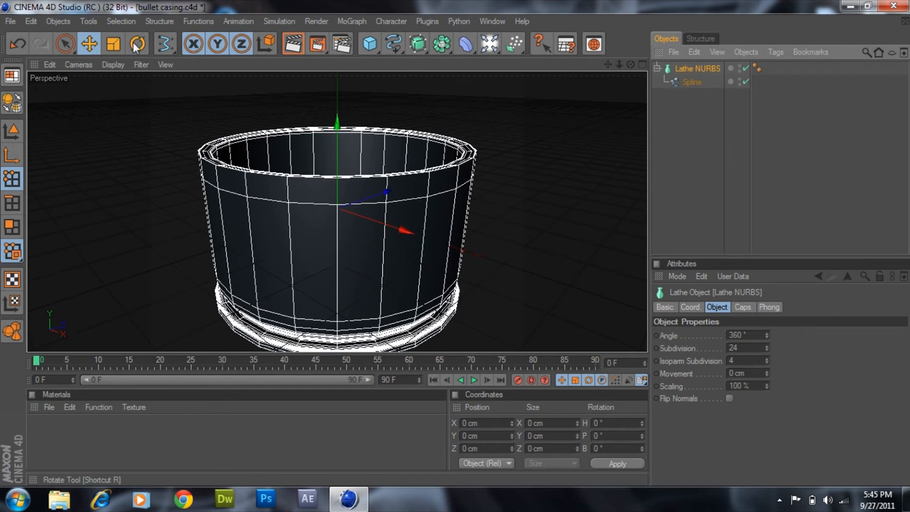
Step: Tip the lathed casing over onto its side and orbit the view around it
click(137, 44)
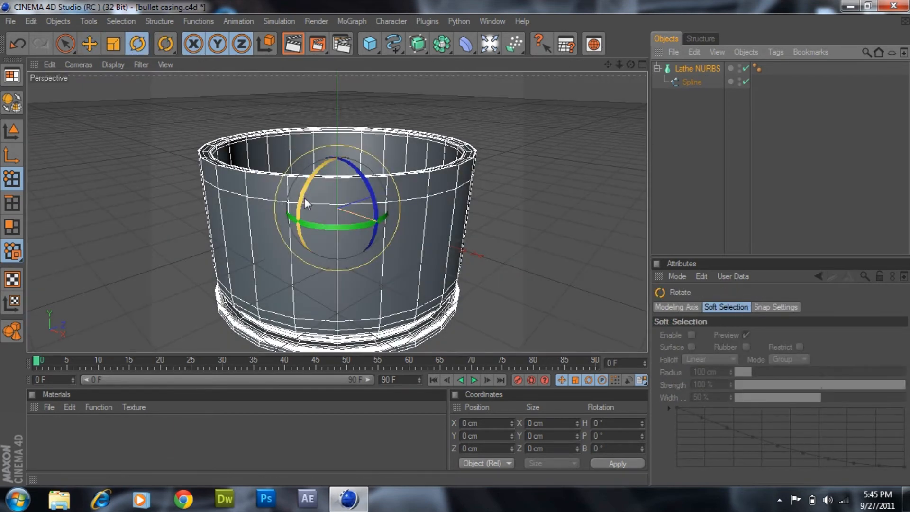
drag(307, 203, 372, 200)
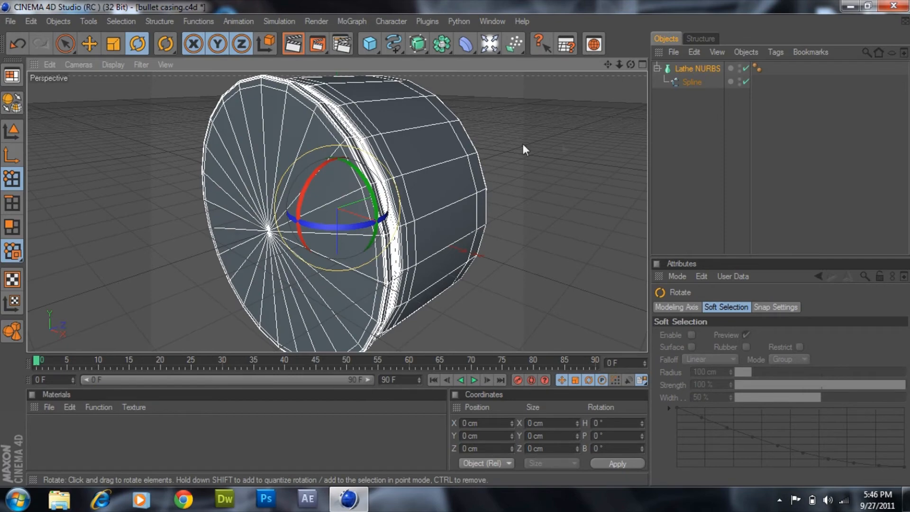
mouse_move(631, 65)
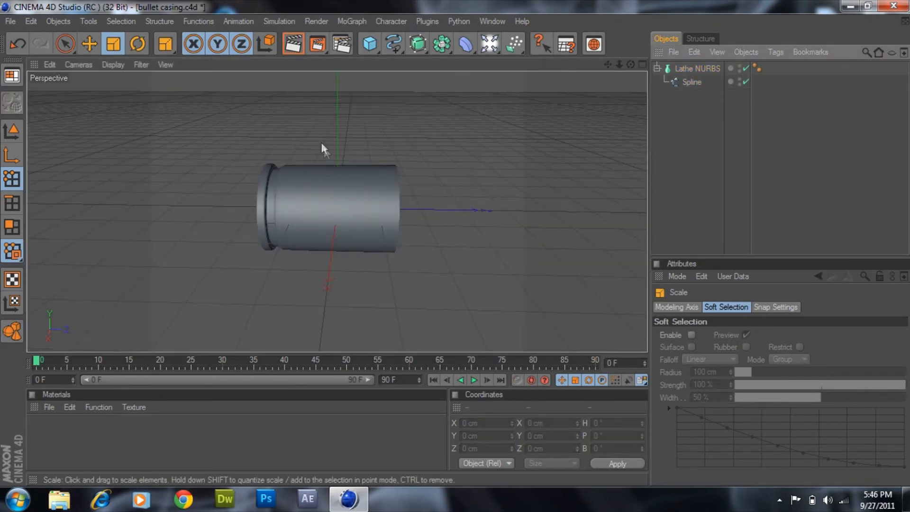
click(88, 44)
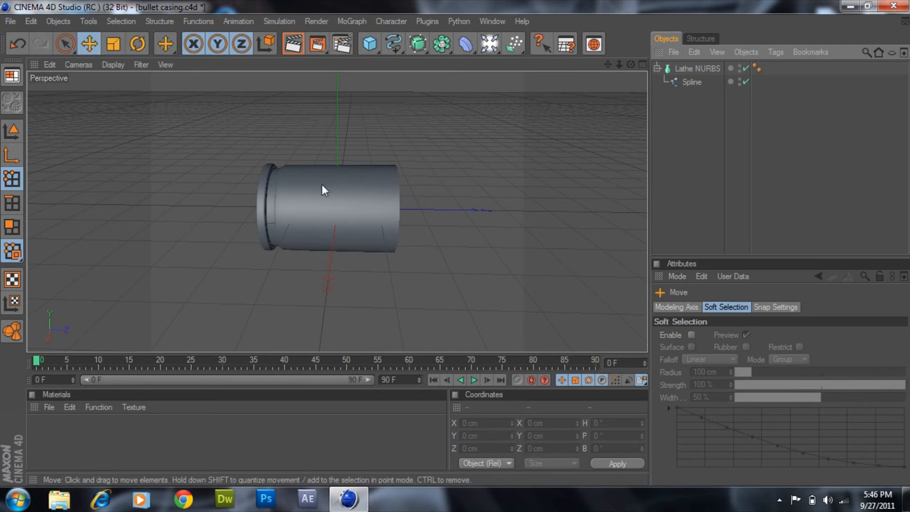
click(698, 68)
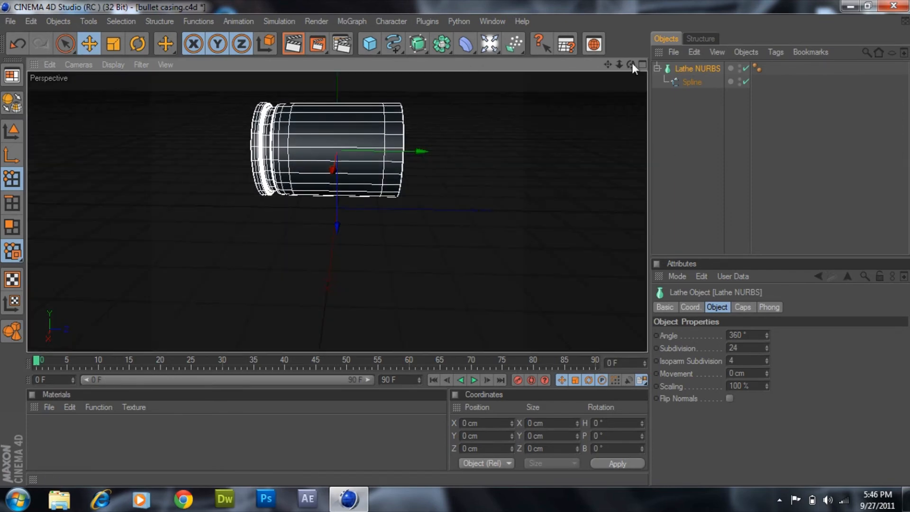
drag(337, 151, 302, 169)
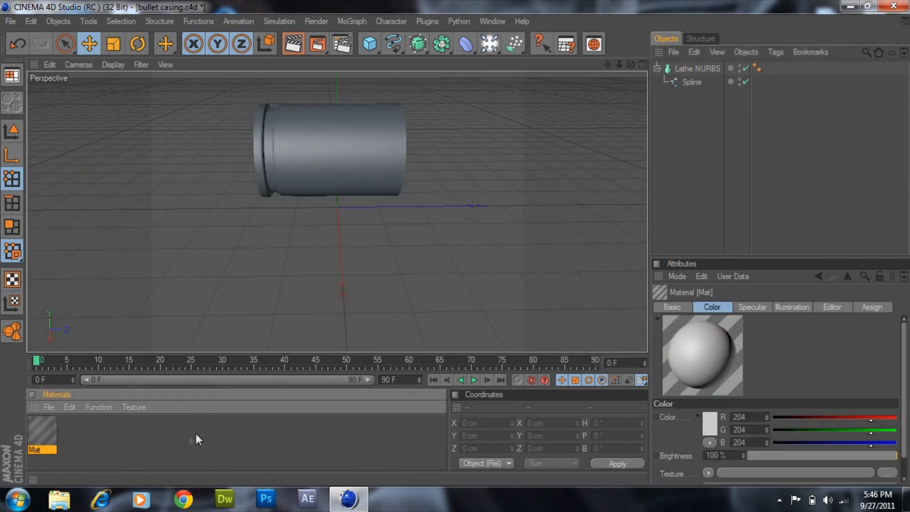
Step: Give Mat a yellow colour and an orange reflection
double_click(41, 433)
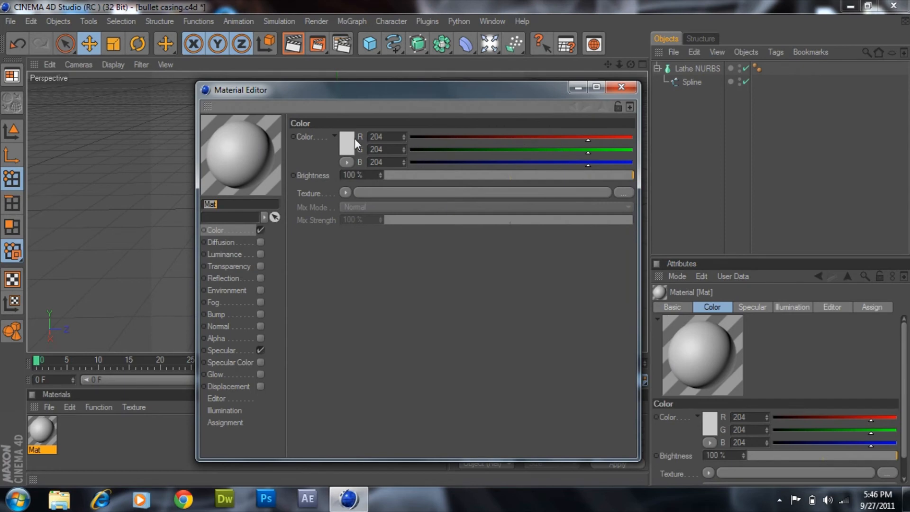
click(346, 142)
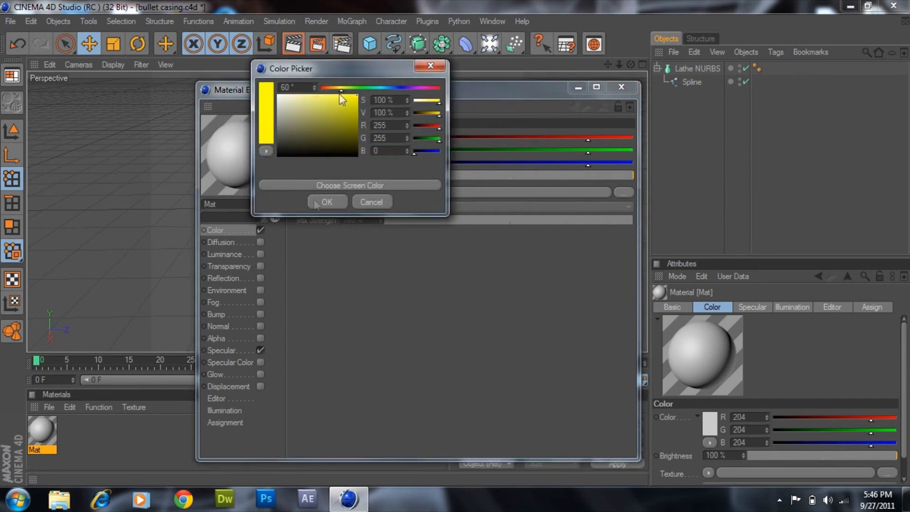
click(326, 202)
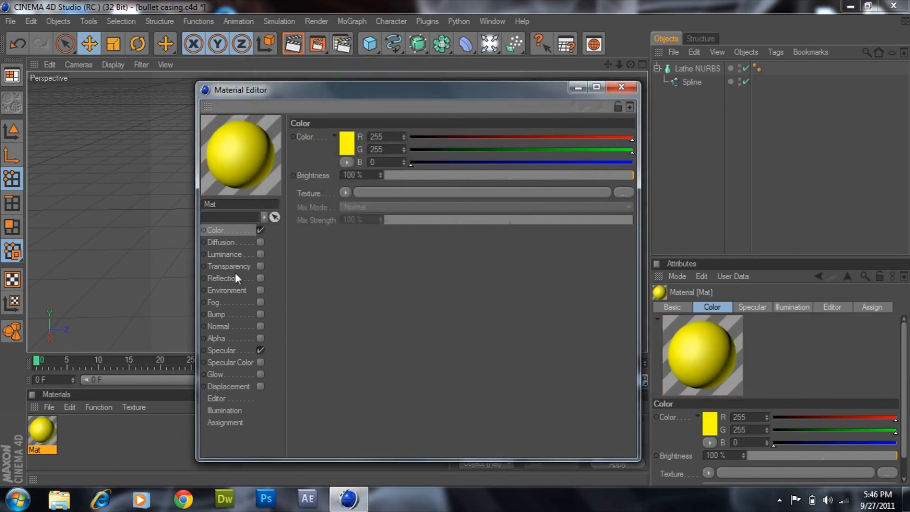
click(223, 279)
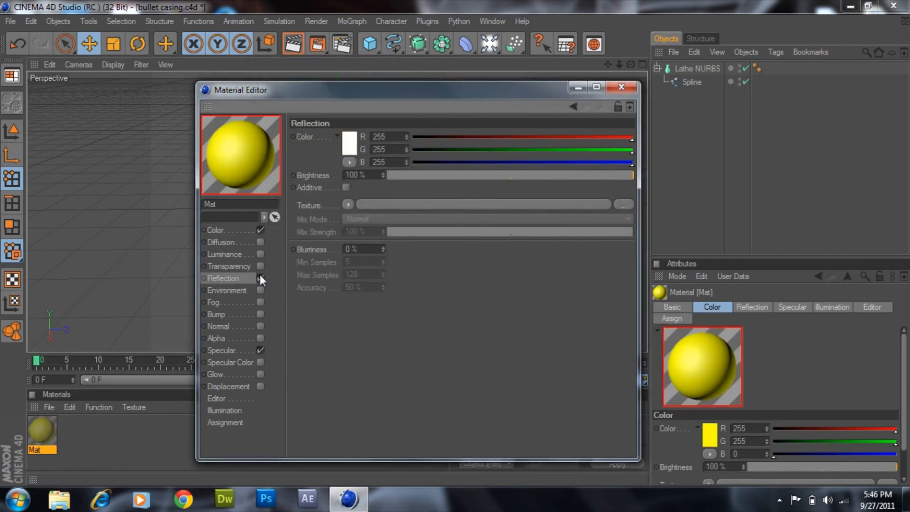
click(349, 143)
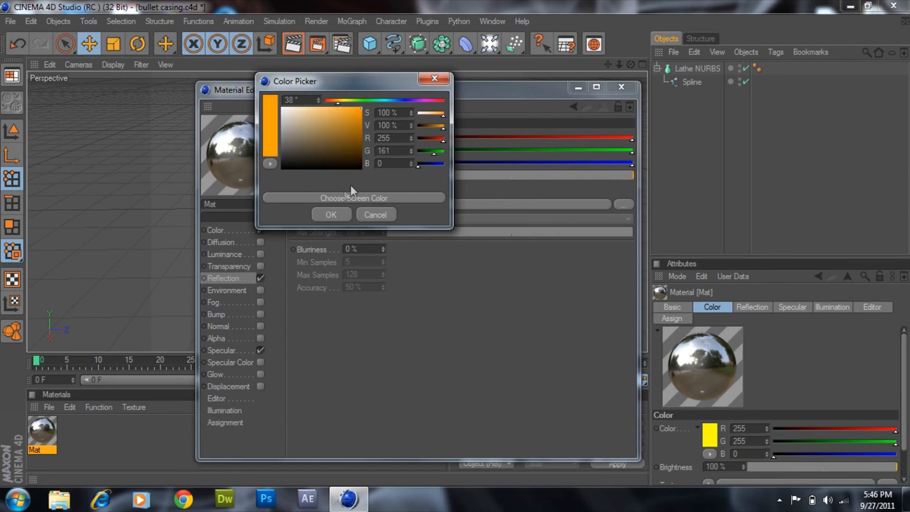
click(331, 214)
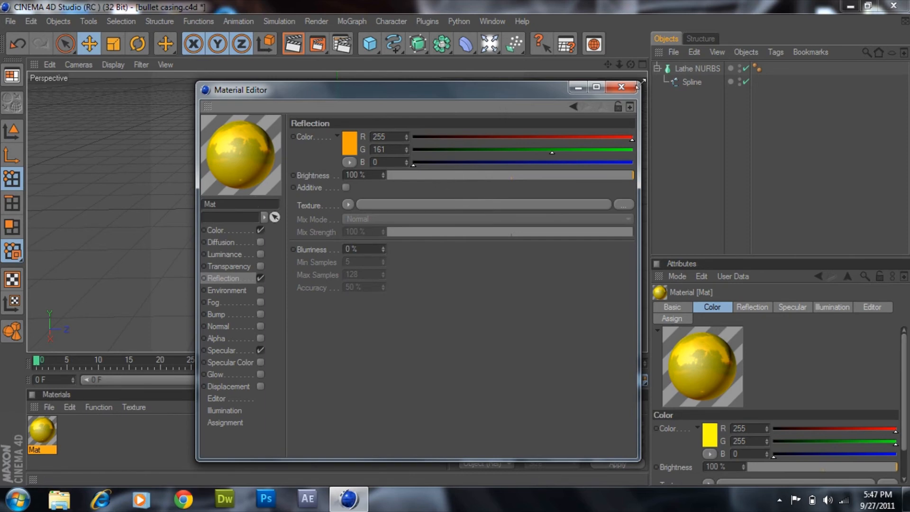
click(620, 87)
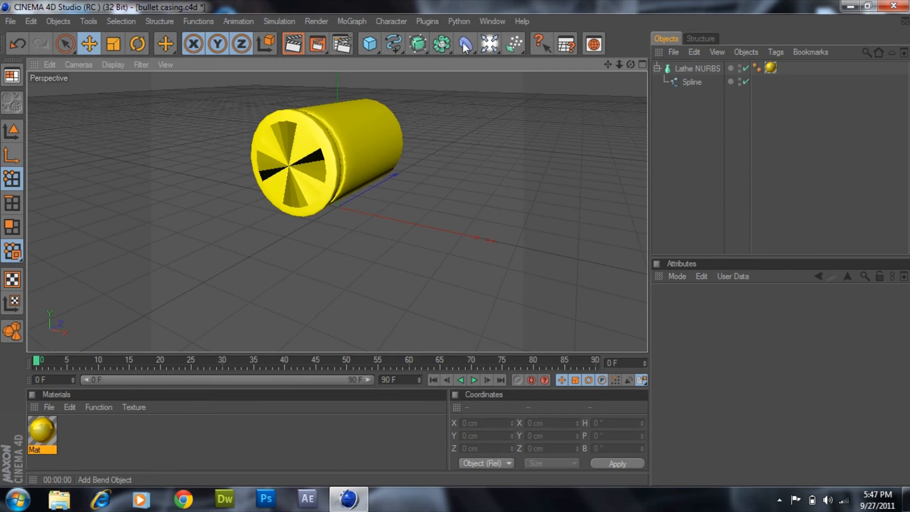
Step: Add a Disc object from the primitives palette
click(489, 43)
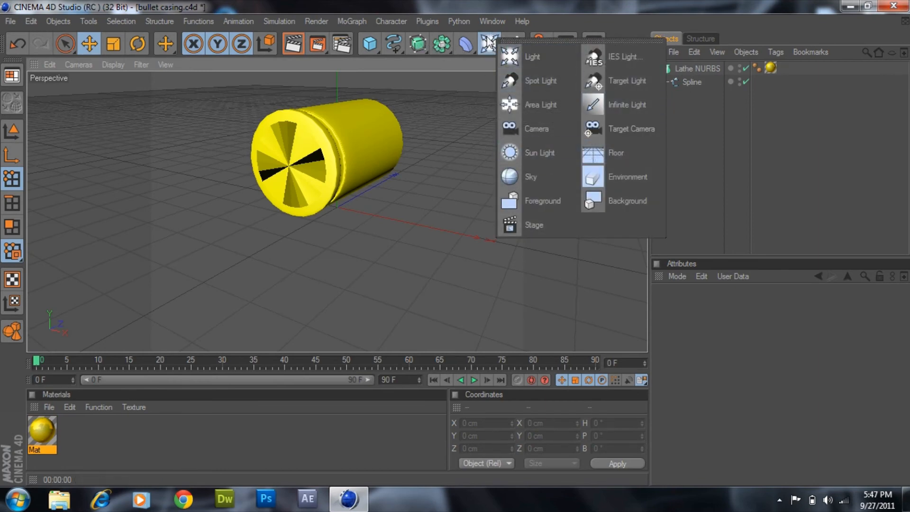
click(370, 43)
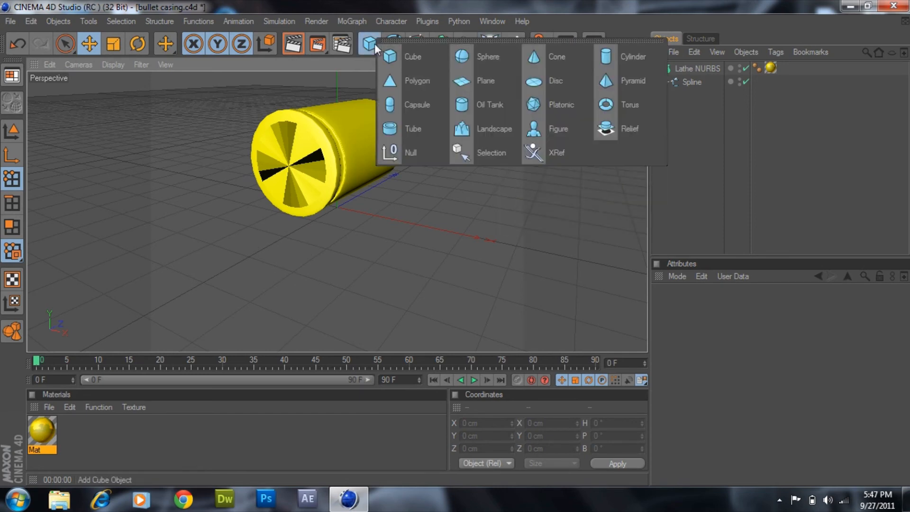
click(555, 81)
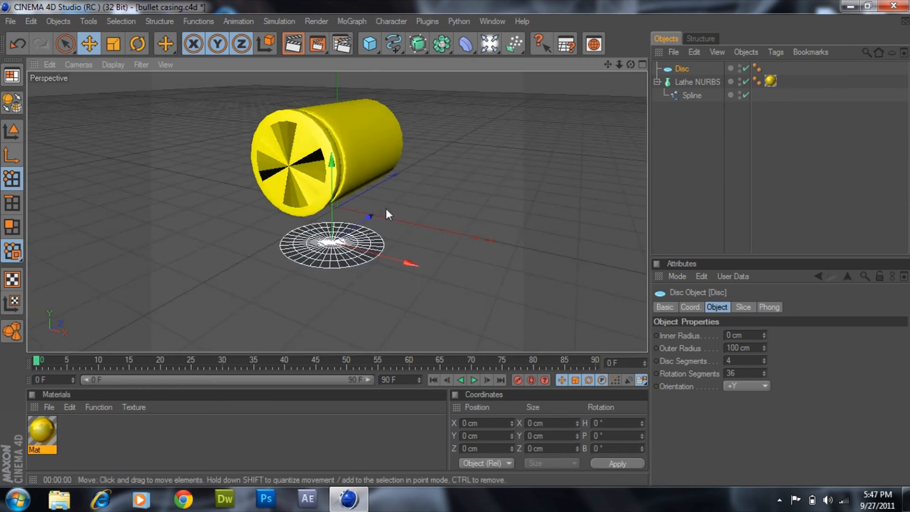
Step: Rotate the disc 90° upright and move it to the casing's base
click(137, 44)
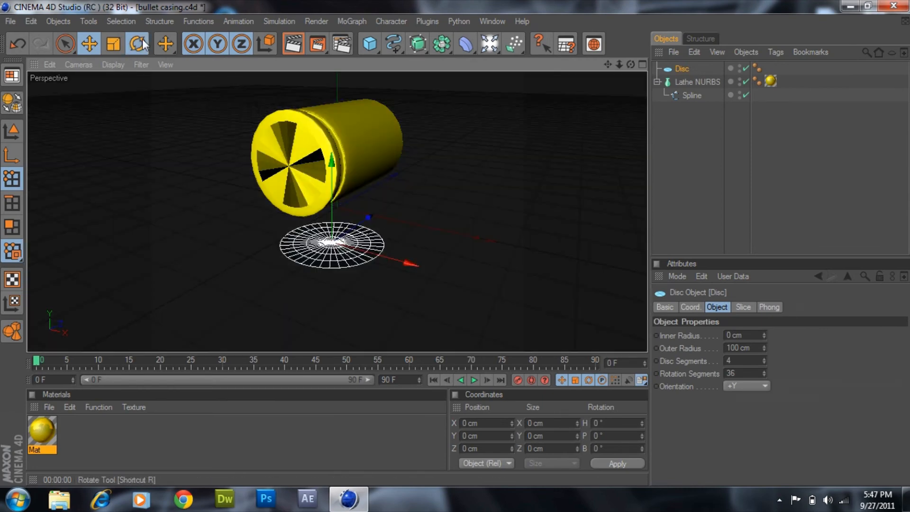
click(139, 44)
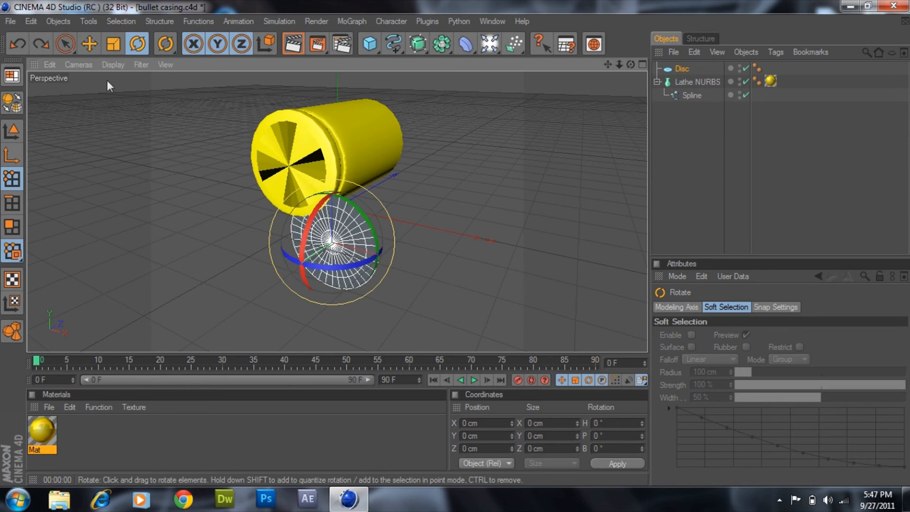
click(88, 44)
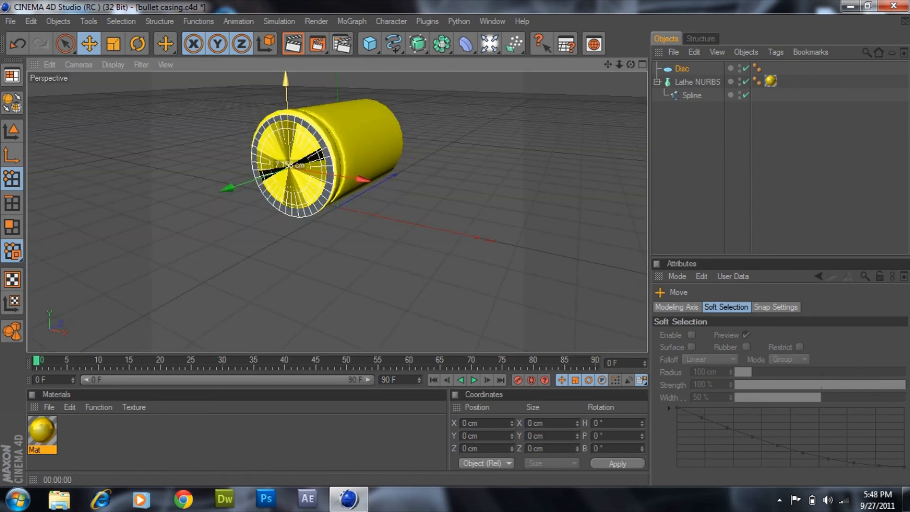
Step: Scale the disc down and move it inside the casing's base rim, then render a preview
click(138, 43)
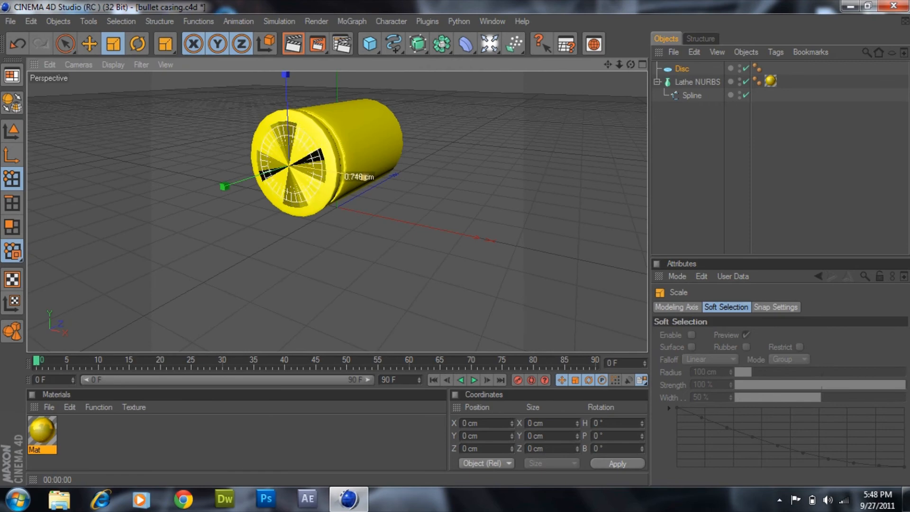
click(113, 44)
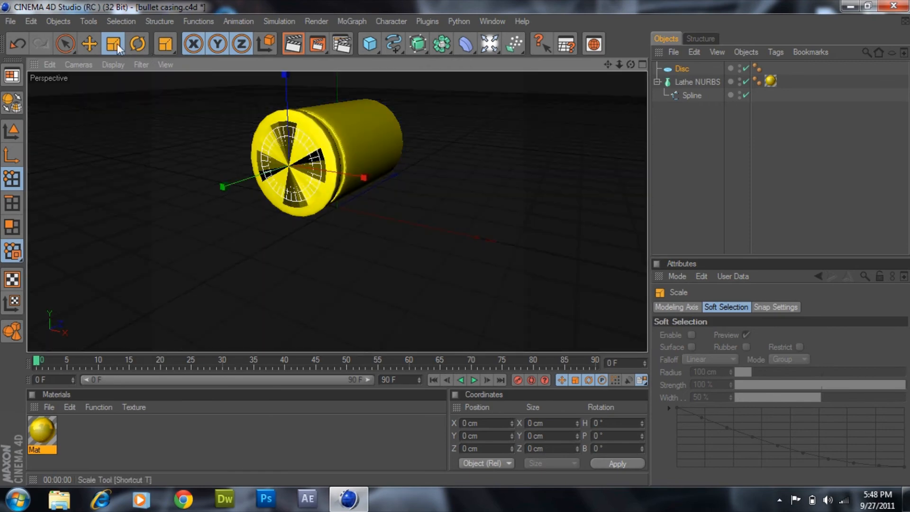
click(89, 44)
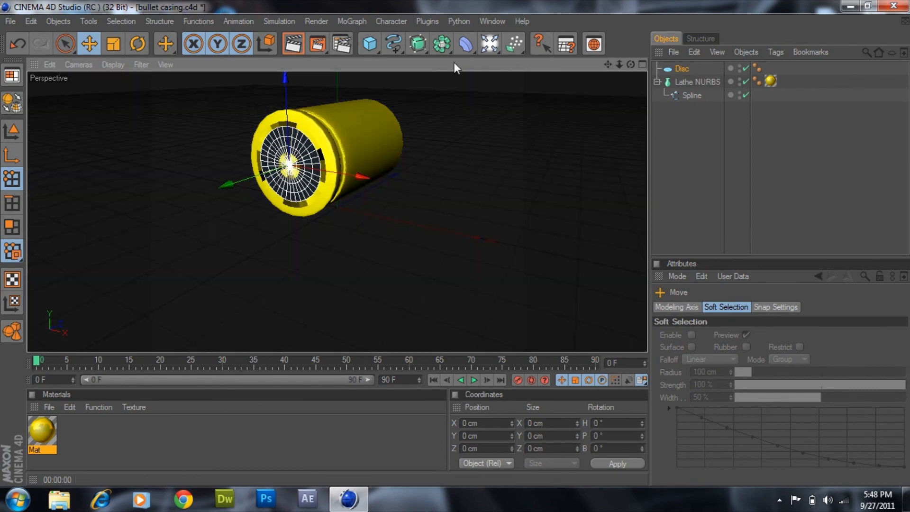
click(293, 44)
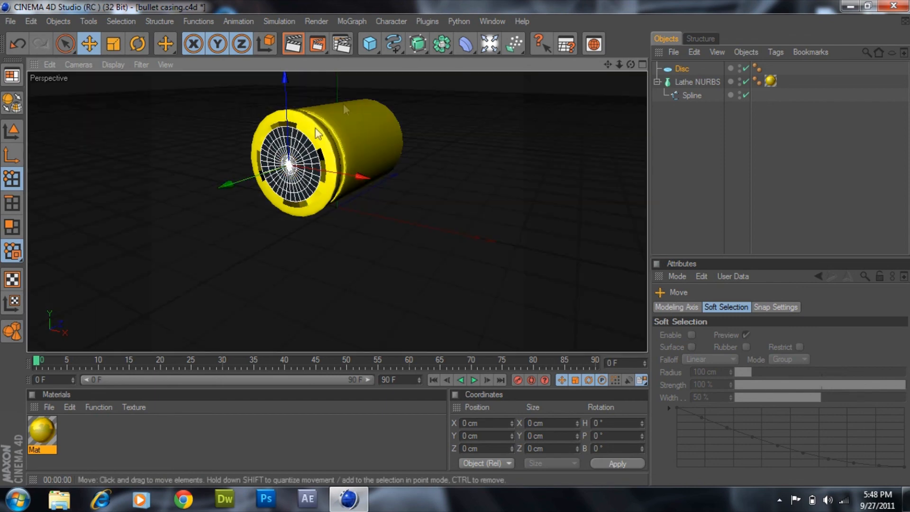
click(294, 44)
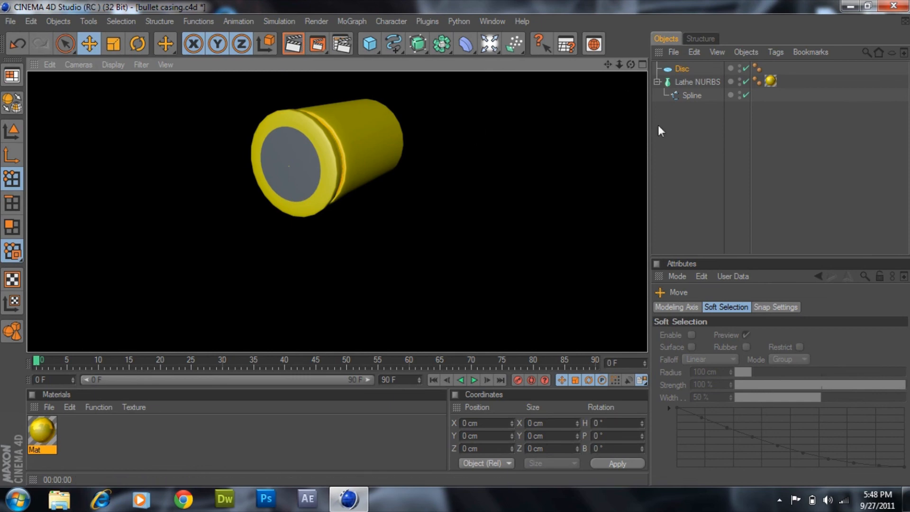
click(698, 82)
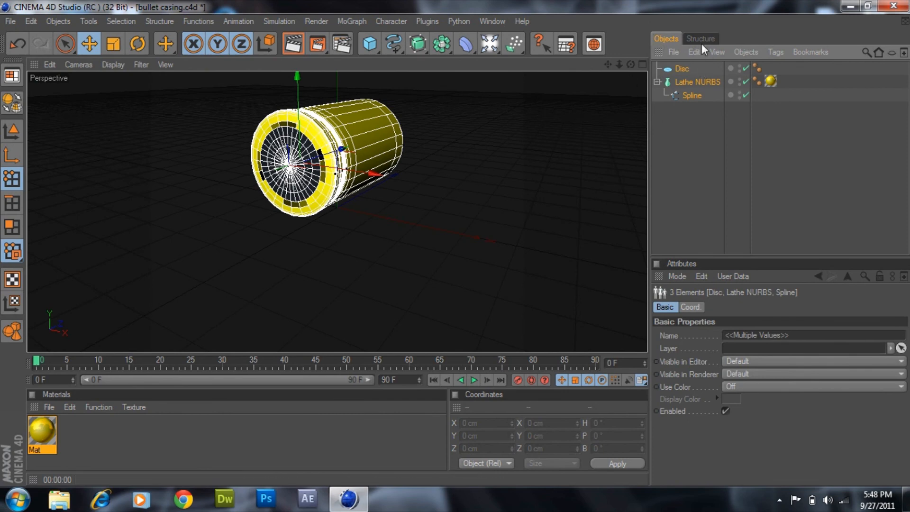
mouse_move(726, 81)
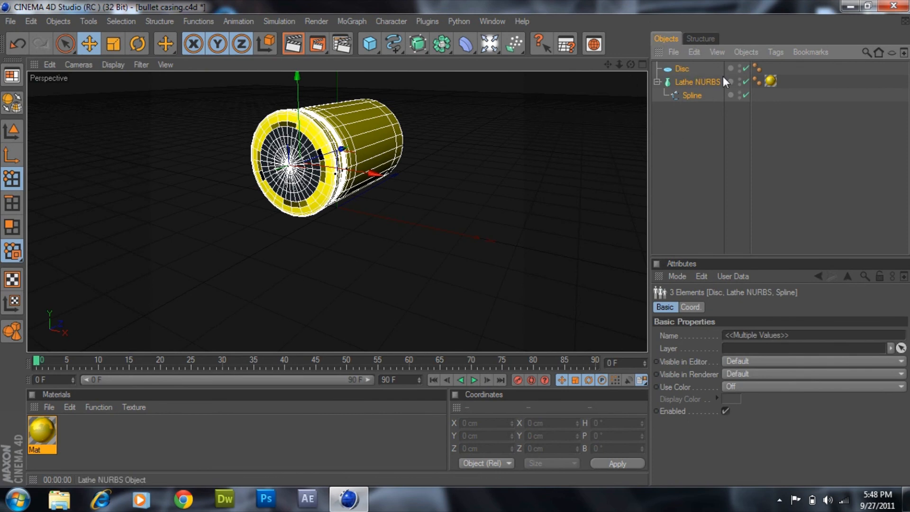
click(747, 52)
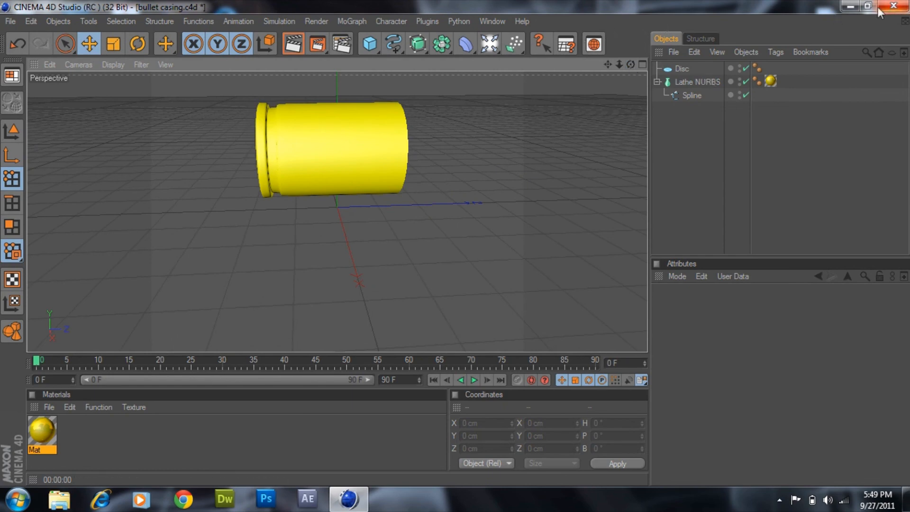
mouse_move(350, 137)
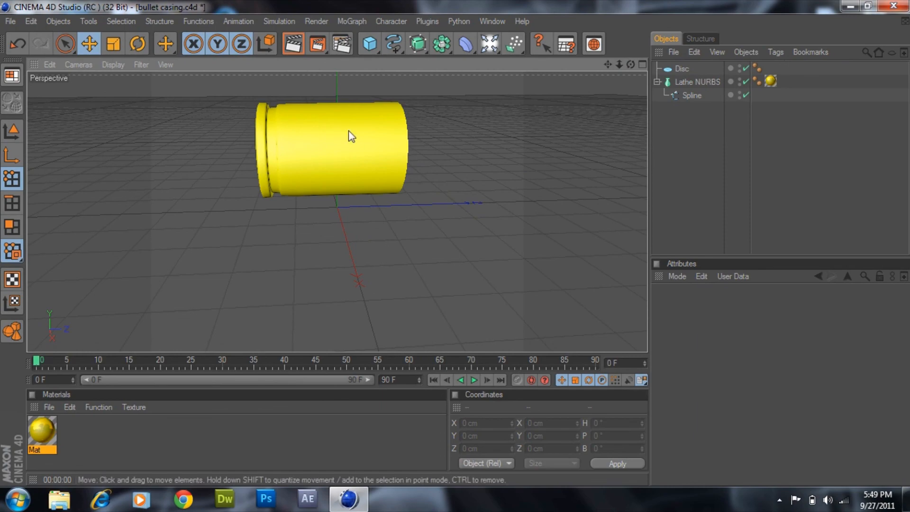